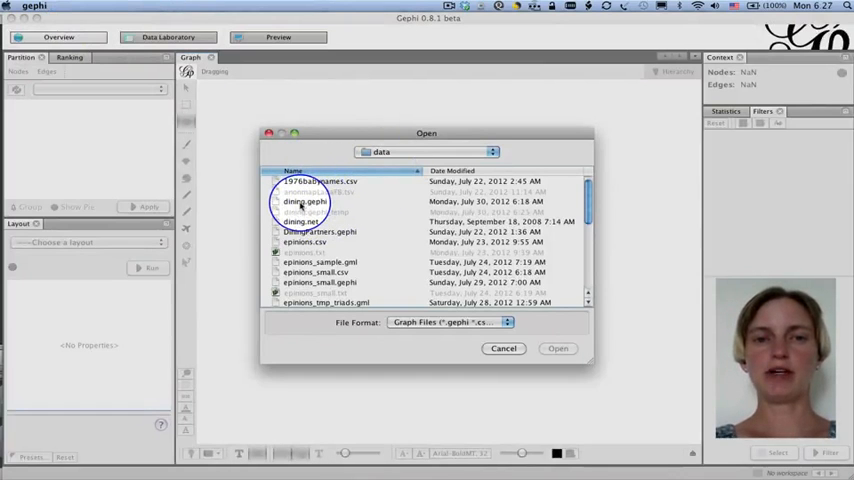
# Step: Load dining.gephi so its directed graph of 26 nodes and 52 edges appears
pyautogui.click(558, 348)
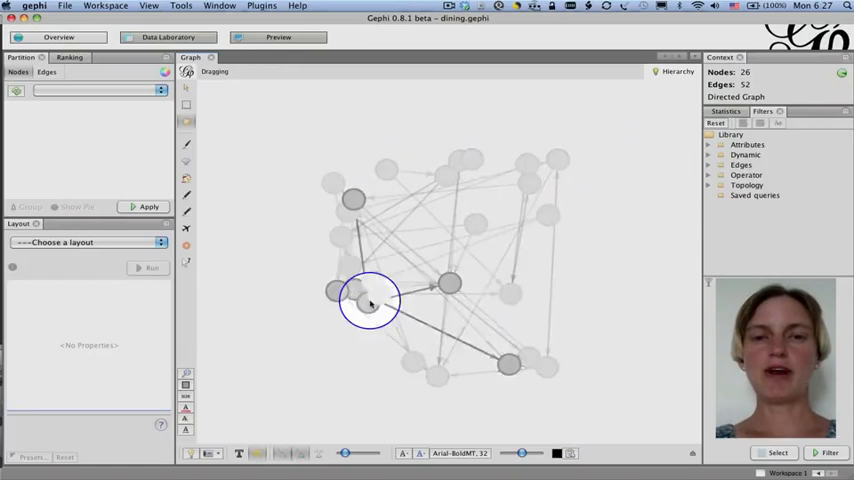
# Step: Drag two nodes of the dining network to new positions with the Dragging tool
pyautogui.moveTo(370, 300); pyautogui.dragTo(530, 360)
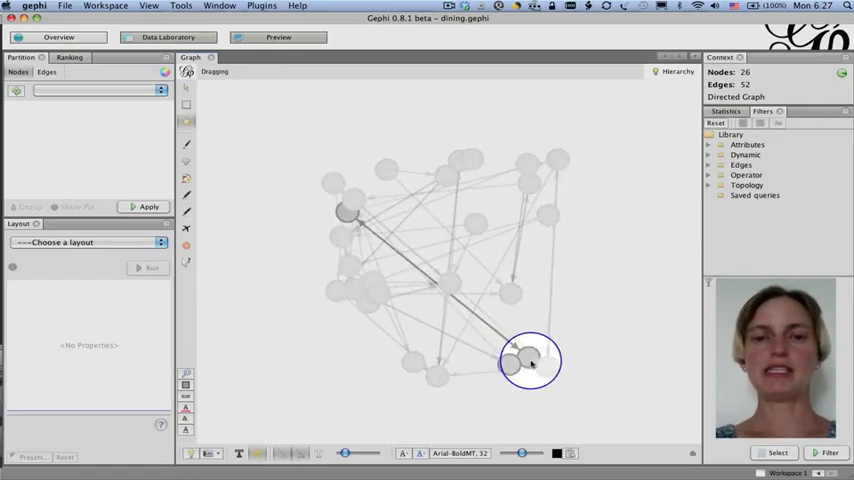
pyautogui.moveTo(530, 360); pyautogui.dragTo(460, 228)
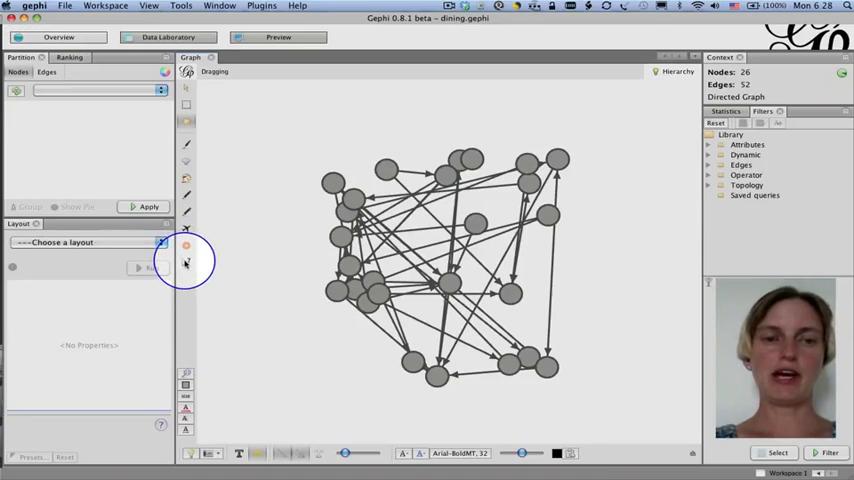
# Step: Inspect the Eva node with the Edit tool to show its size, position, colour and label
pyautogui.click(186, 264)
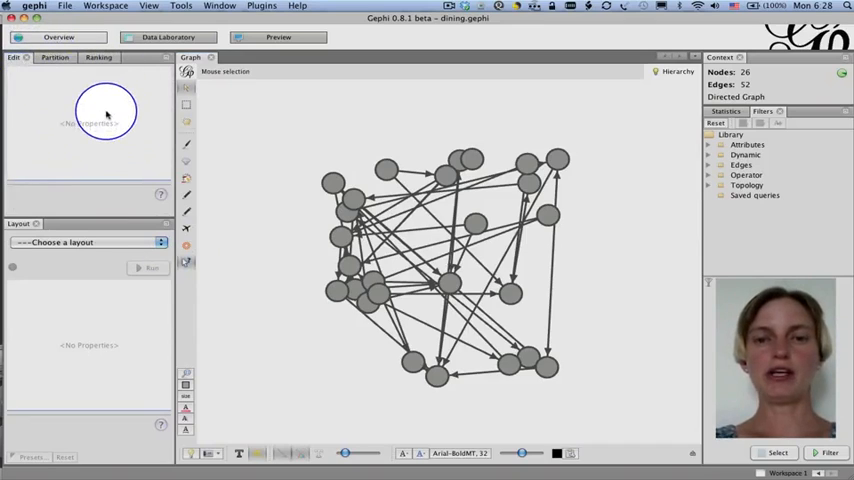
pyautogui.click(450, 282)
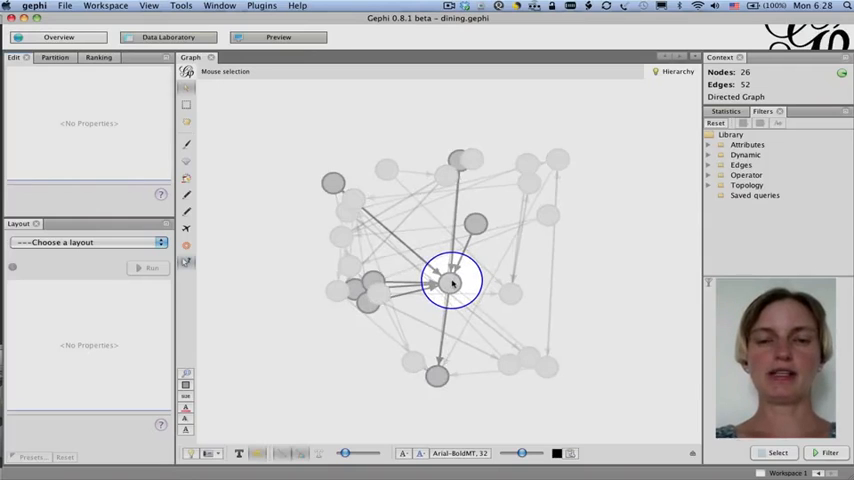
pyautogui.click(448, 282)
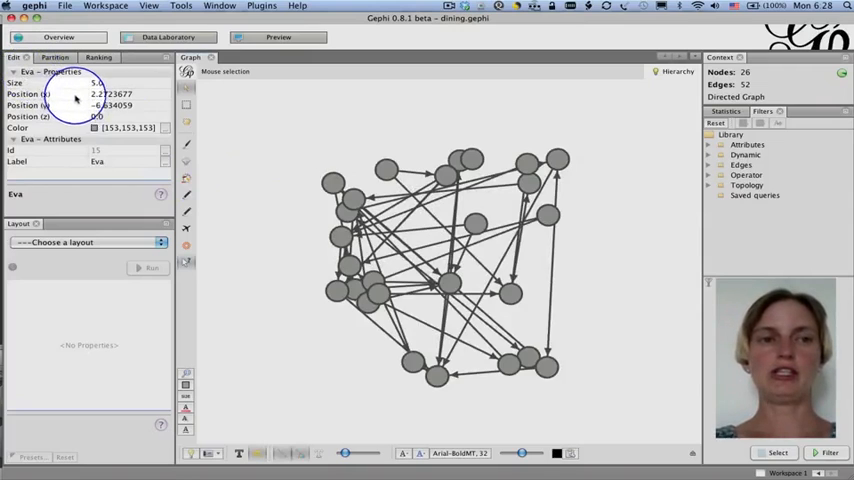
pyautogui.moveTo(284, 188)
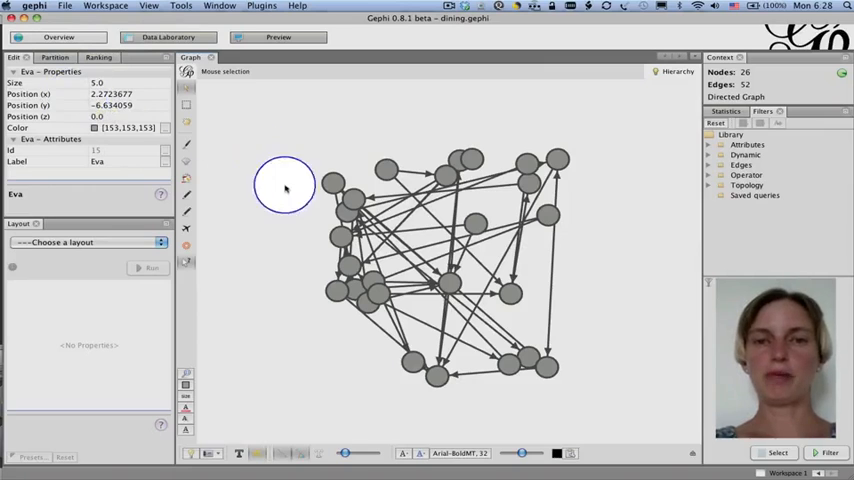
pyautogui.moveTo(230, 202)
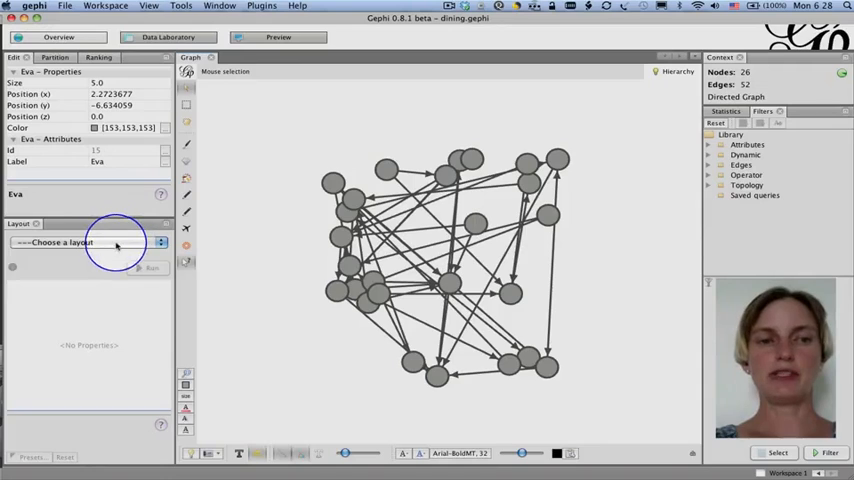
# Step: Expand the 'Choose a layout' list showing Force Atlas, Fruchterman Reingold and others
pyautogui.click(88, 242)
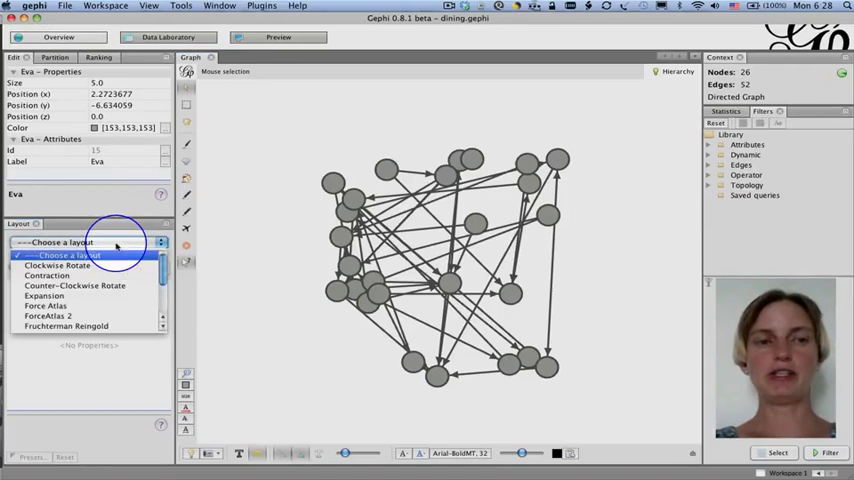
pyautogui.moveTo(38, 246)
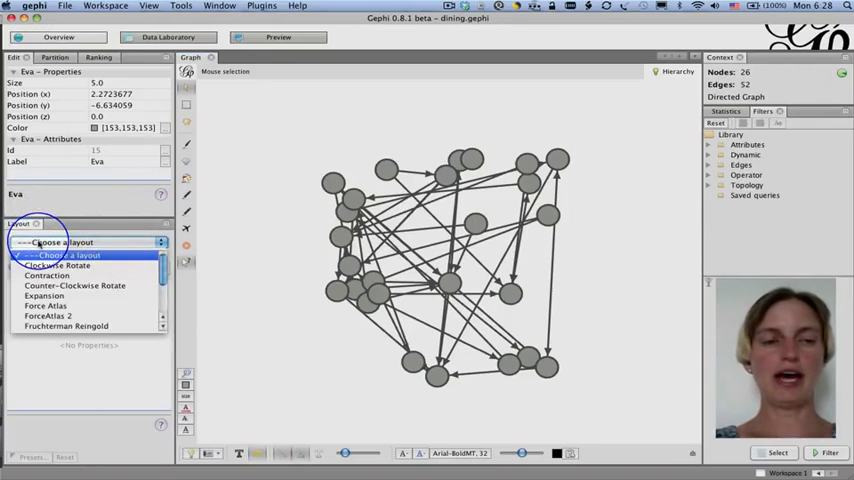
pyautogui.moveTo(56, 264)
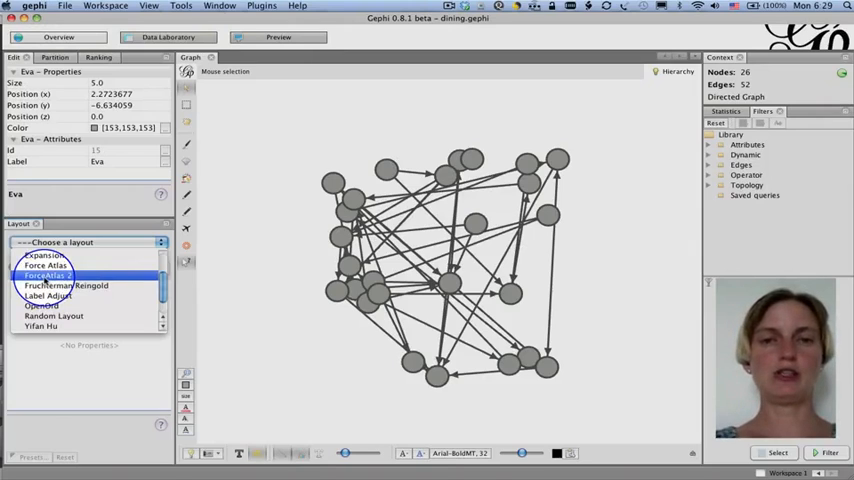
# Step: Run ForceAtlas 2 on the dining network until the 26 nodes settle, then stop it
pyautogui.click(46, 276)
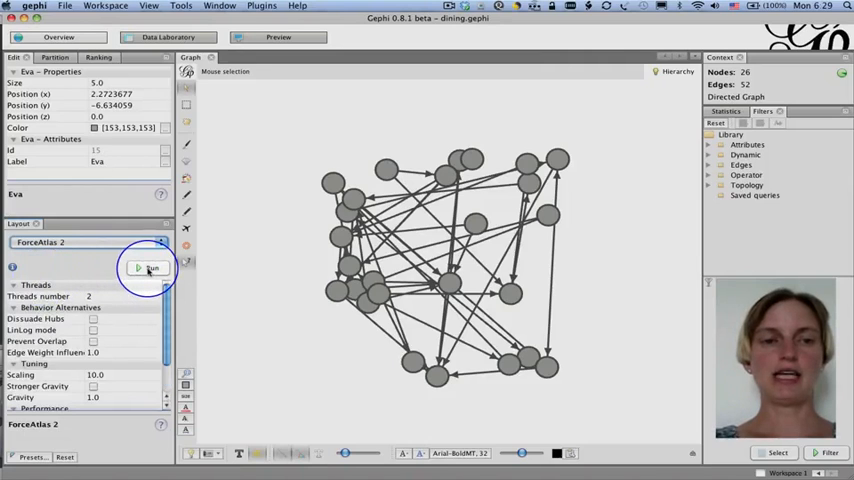
pyautogui.moveTo(148, 268)
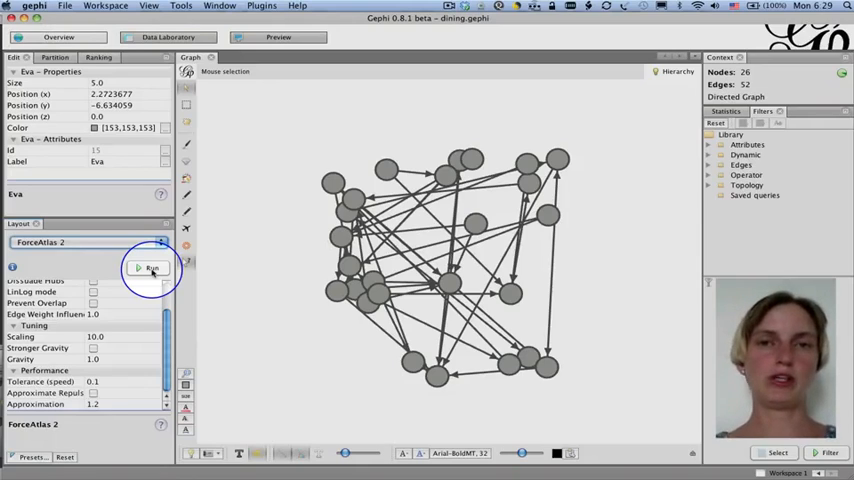
pyautogui.click(150, 268)
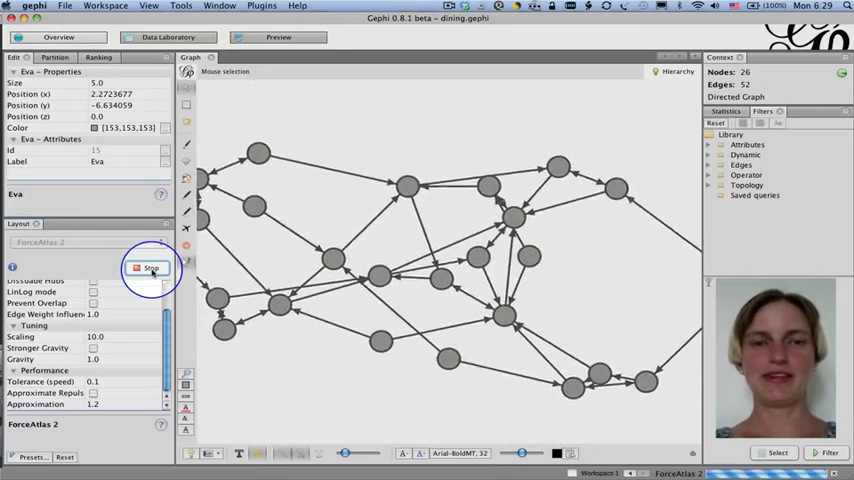
pyautogui.click(152, 268)
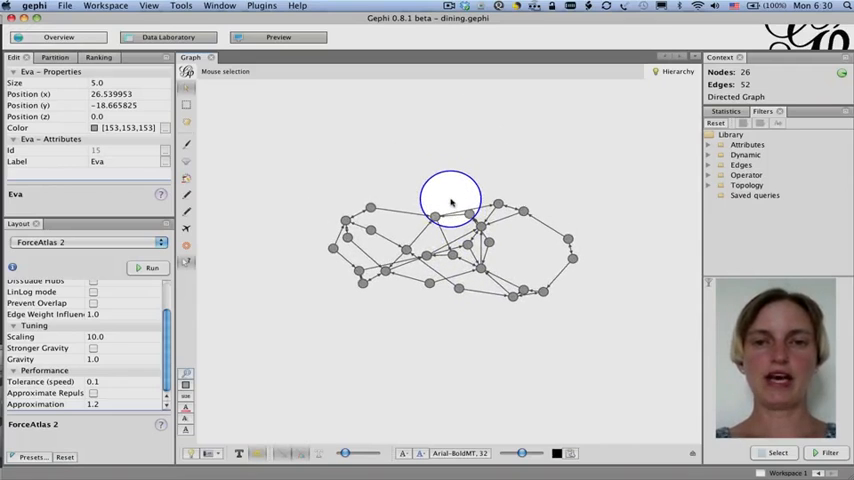
# Step: Drag several central, left and bottom nodes outward to untangle the ForceAtlas 2 arrangement
pyautogui.click(152, 268)
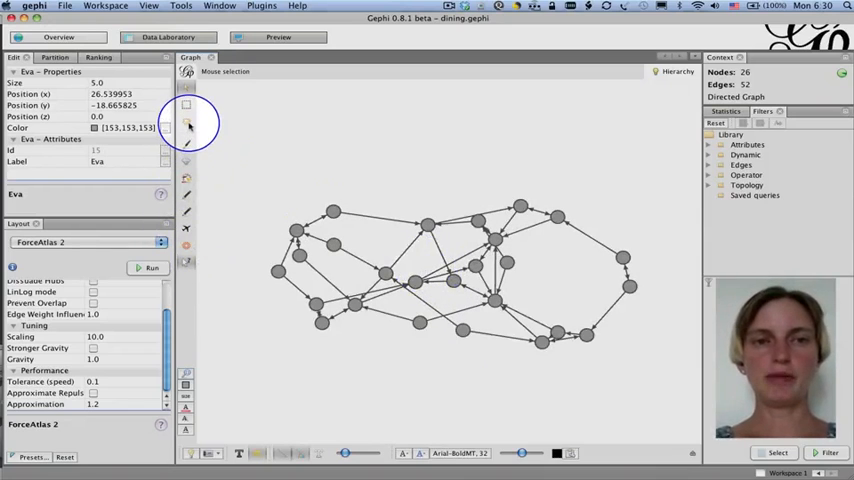
pyautogui.click(186, 120)
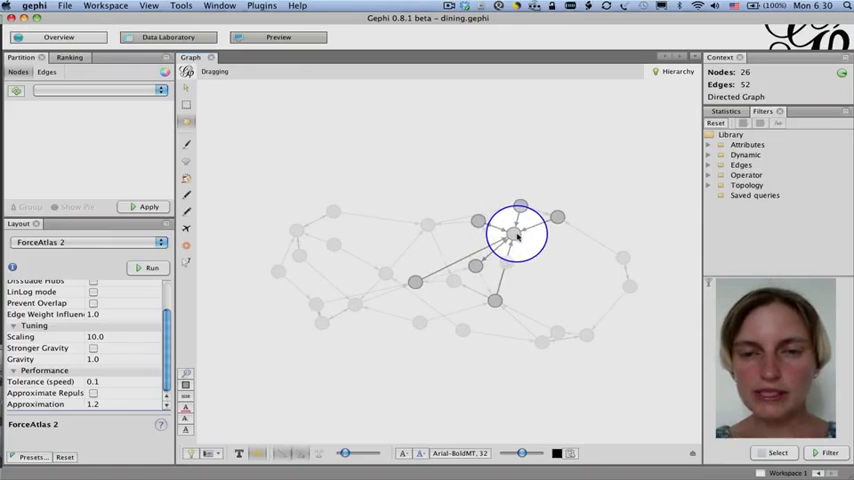
pyautogui.moveTo(518, 232); pyautogui.dragTo(428, 224)
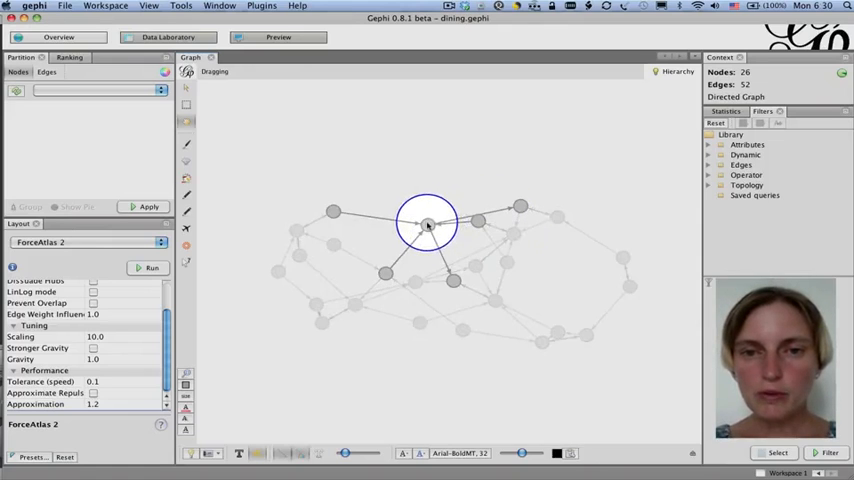
pyautogui.moveTo(428, 222); pyautogui.dragTo(362, 344)
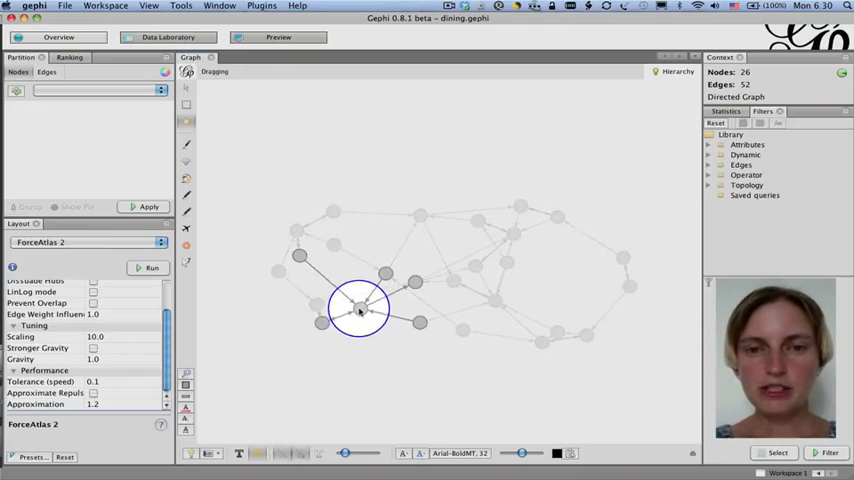
pyautogui.moveTo(360, 308); pyautogui.dragTo(330, 338)
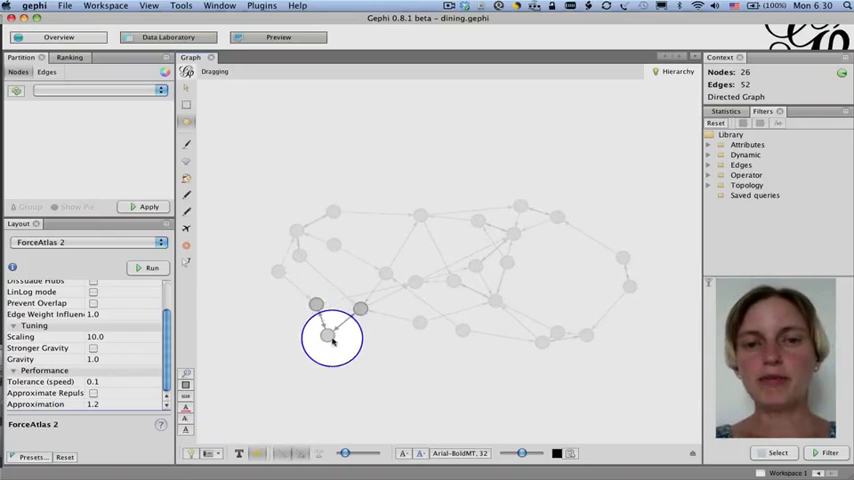
pyautogui.moveTo(332, 336); pyautogui.dragTo(422, 280)
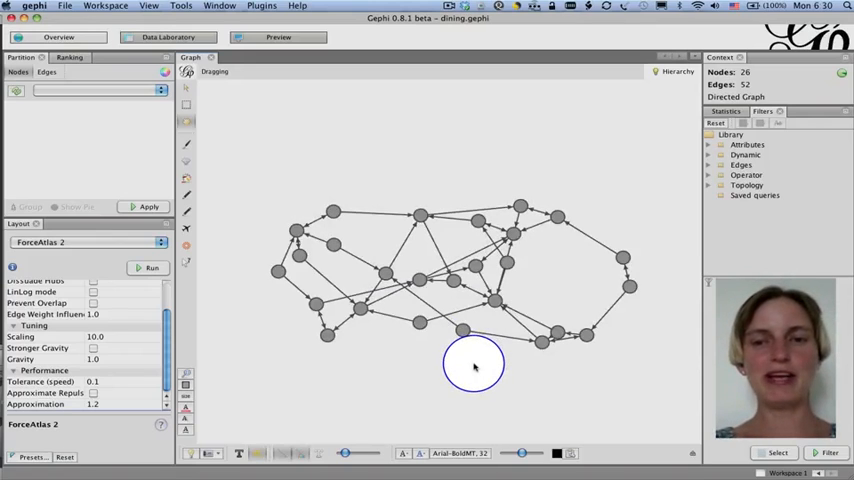
pyautogui.moveTo(472, 364); pyautogui.dragTo(560, 322)
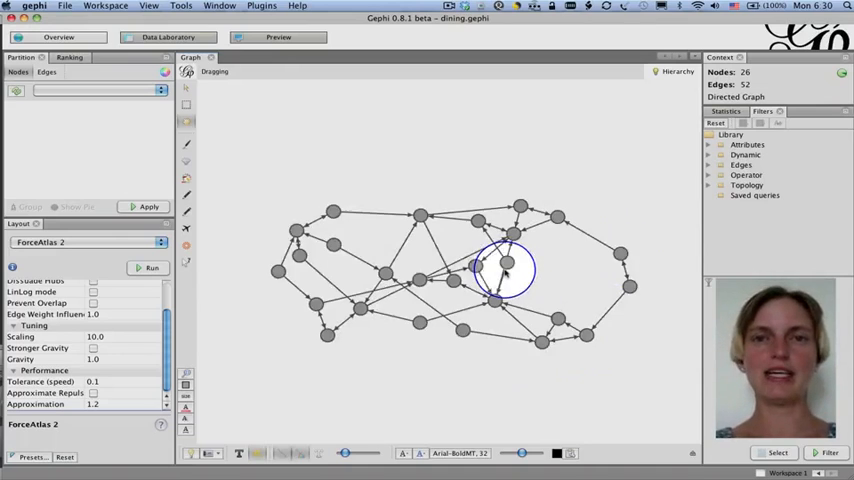
pyautogui.moveTo(504, 270); pyautogui.dragTo(384, 304)
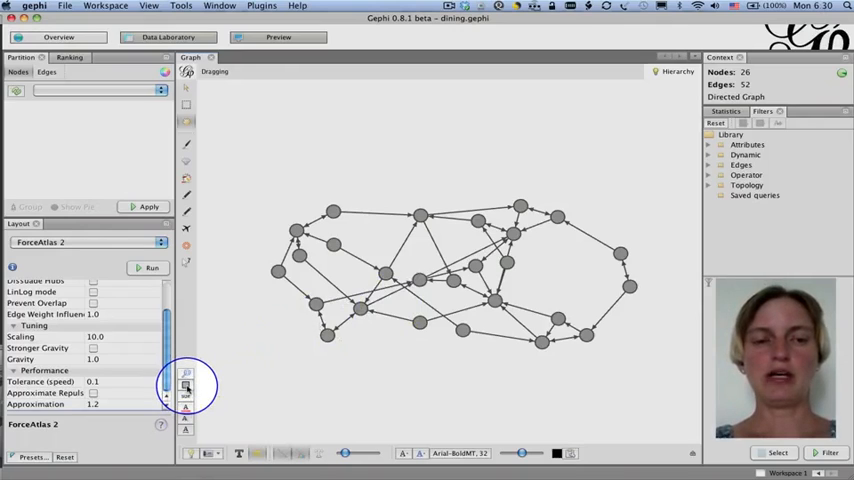
# Step: Colour every node dark red via the node colour swatch's Choose a Color dialog
pyautogui.click(184, 388)
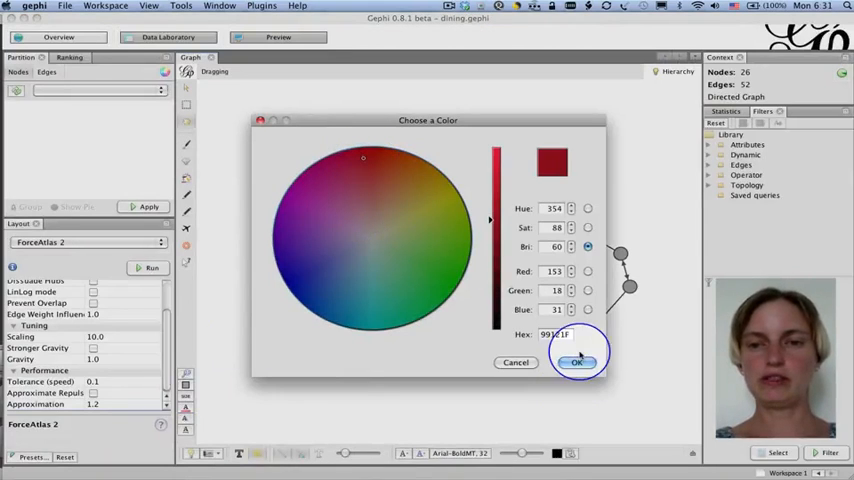
pyautogui.click(576, 362)
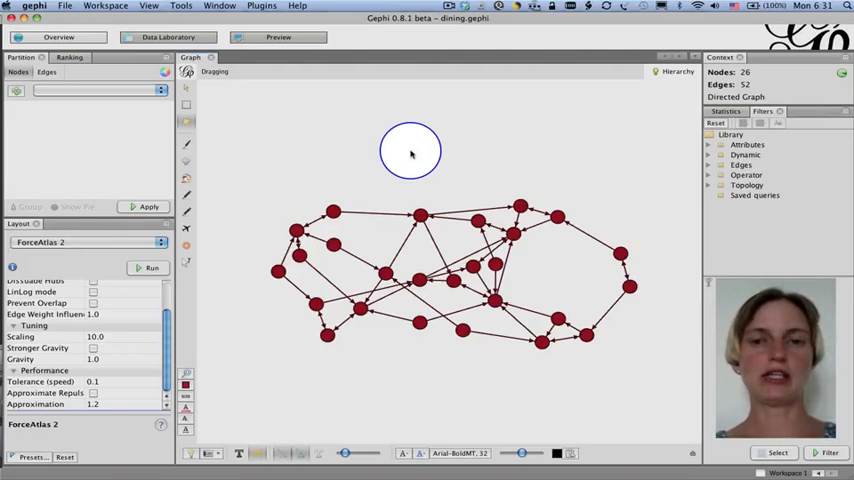
pyautogui.moveTo(208, 384)
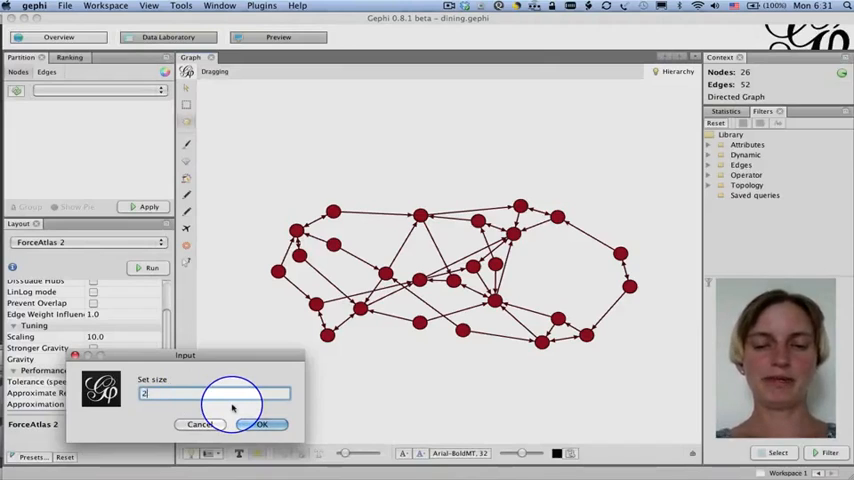
pyautogui.write('0.5')
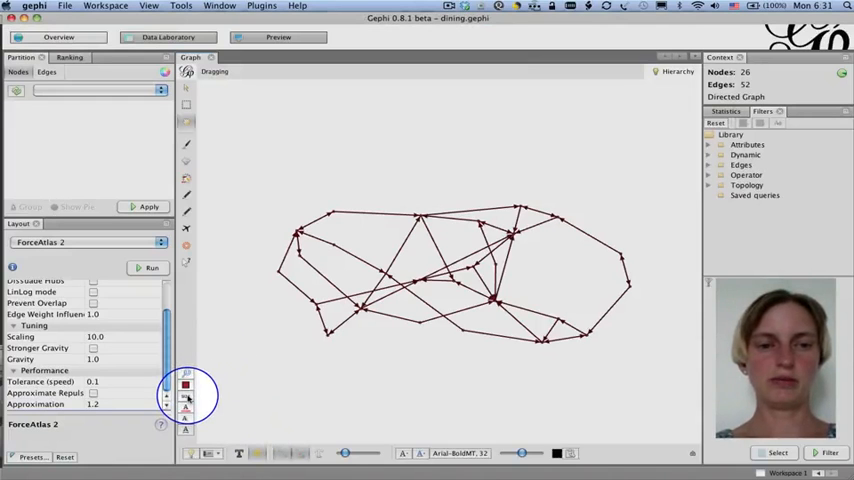
pyautogui.click(186, 388)
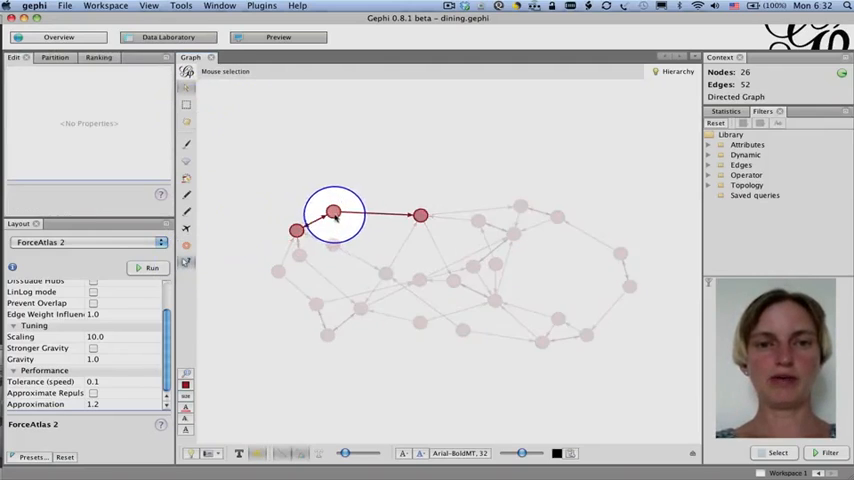
# Step: Select the Maxine node to show its properties and attributes in the Edit panel
pyautogui.click(332, 212)
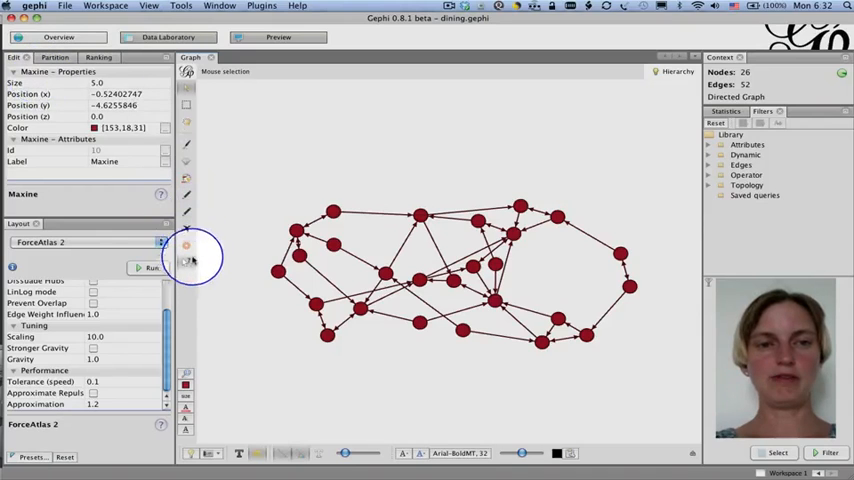
pyautogui.moveTo(188, 262)
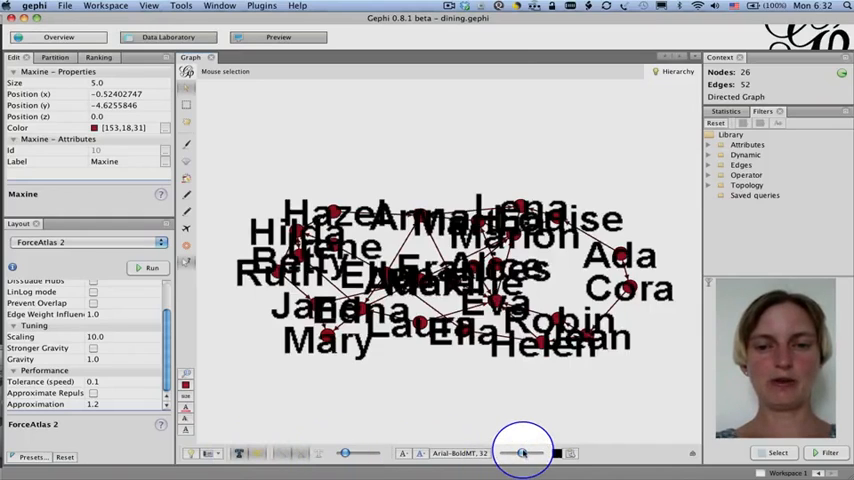
# Step: Shrink the node name labels and run Label Adjust so they no longer overlap
pyautogui.moveTo(522, 452); pyautogui.dragTo(516, 452)
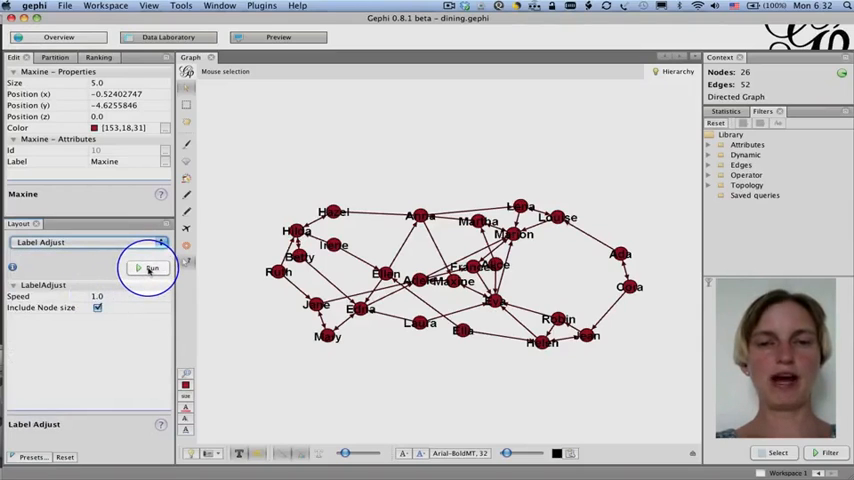
pyautogui.click(148, 268)
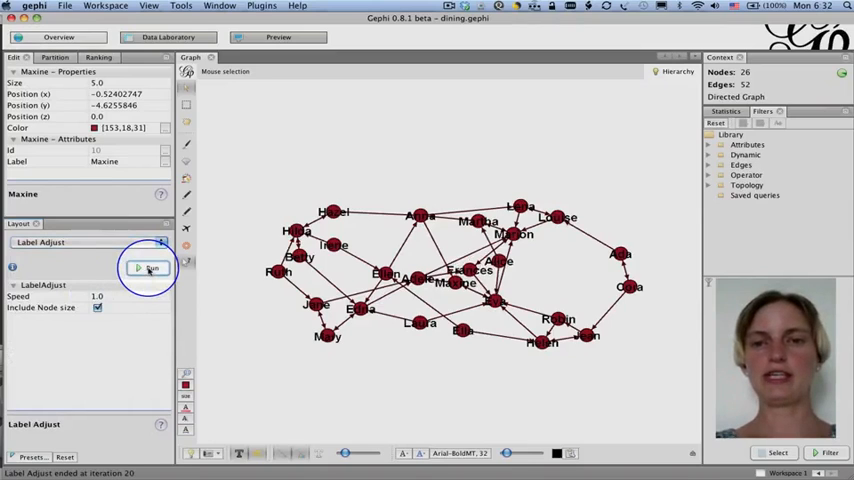
pyautogui.click(148, 268)
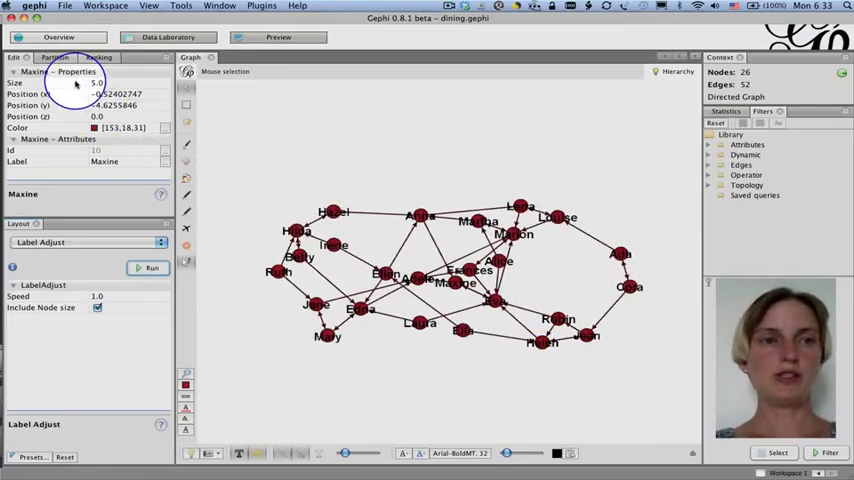
# Step: Partition the edges by their Label attribute into two coloured groups and apply it
pyautogui.click(332, 212)
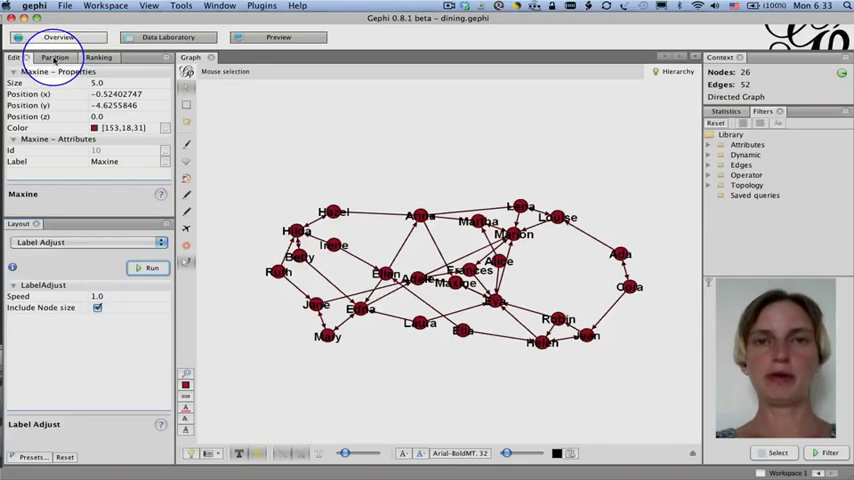
pyautogui.click(48, 56)
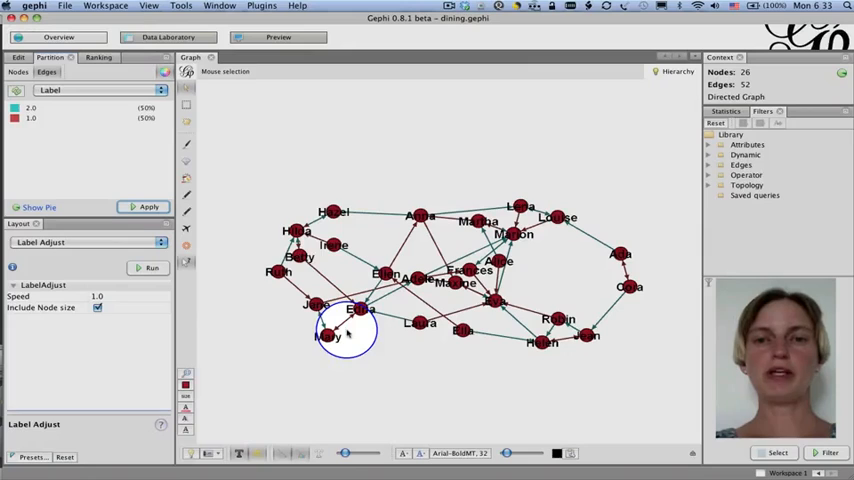
pyautogui.moveTo(362, 350)
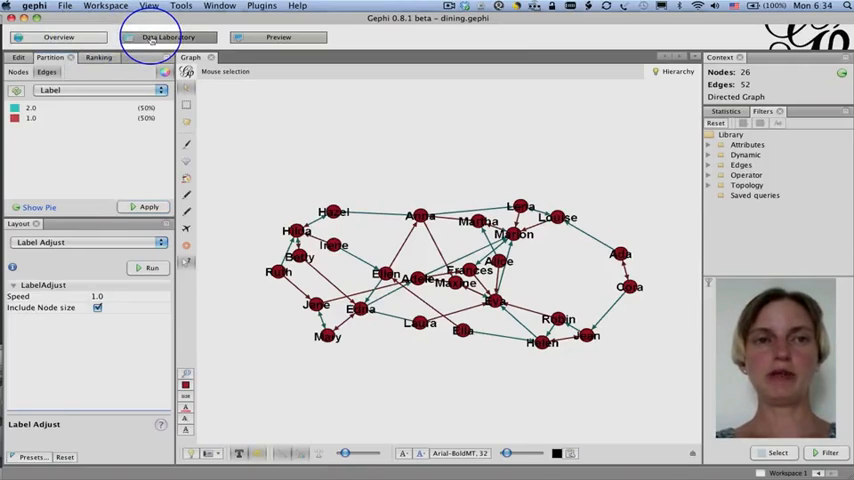
# Step: Review the Edges table with its Choice column in Data Laboratory, then move to Preview
pyautogui.click(168, 36)
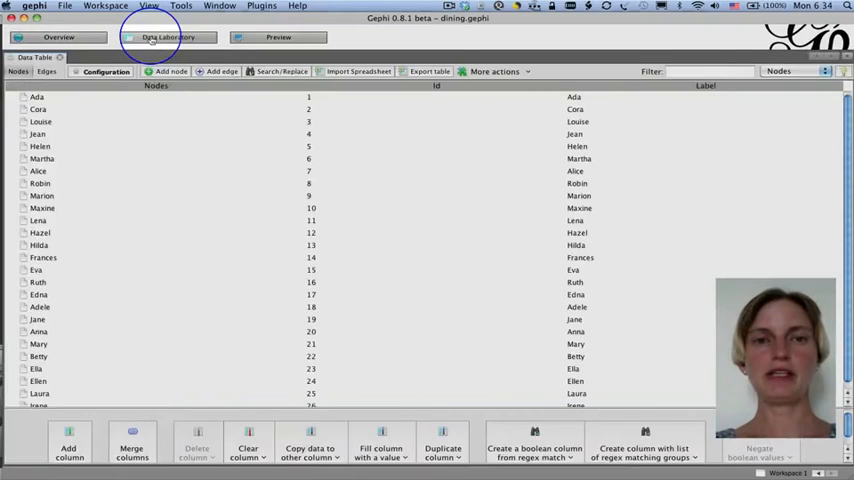
pyautogui.moveTo(504, 164)
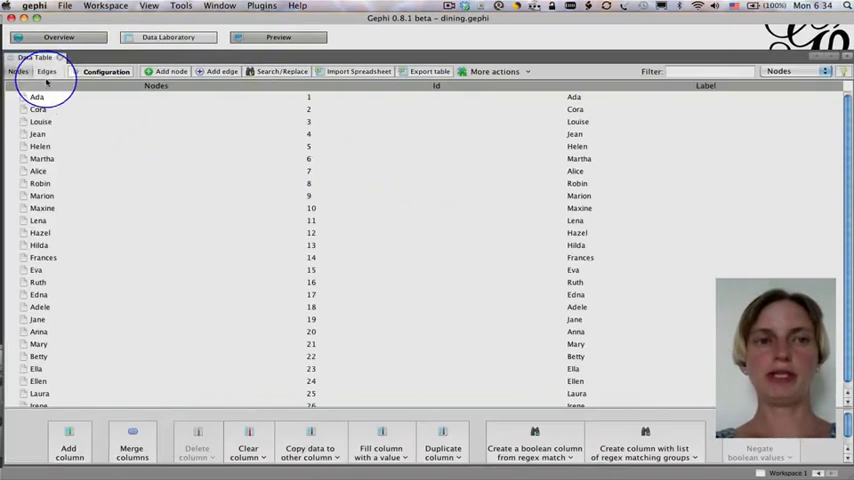
pyautogui.click(46, 72)
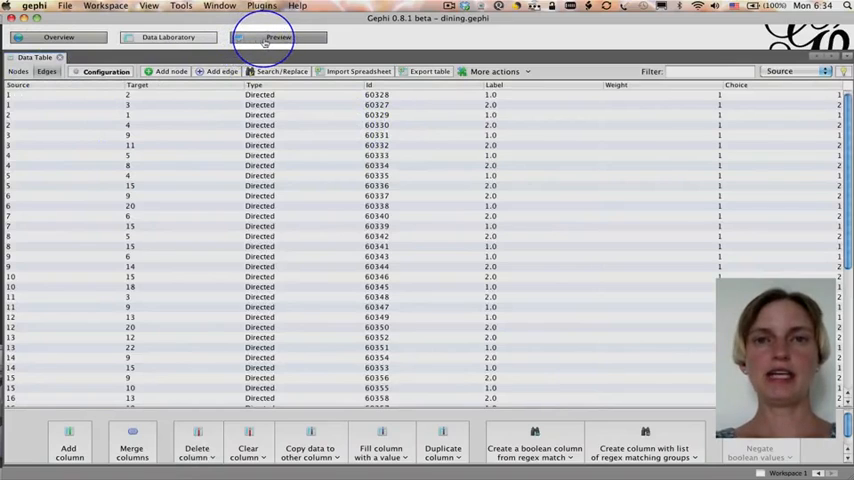
pyautogui.click(278, 36)
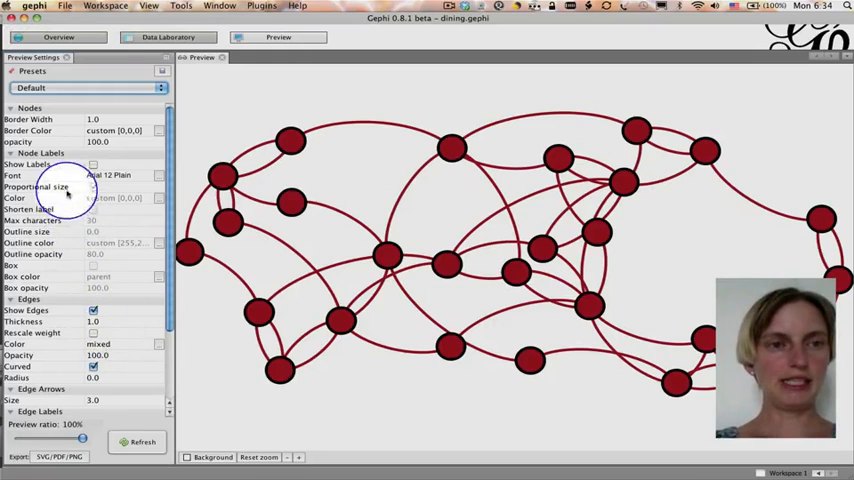
# Step: Show node labels, try a background colour and confirm it in Preview Settings
pyautogui.click(92, 164)
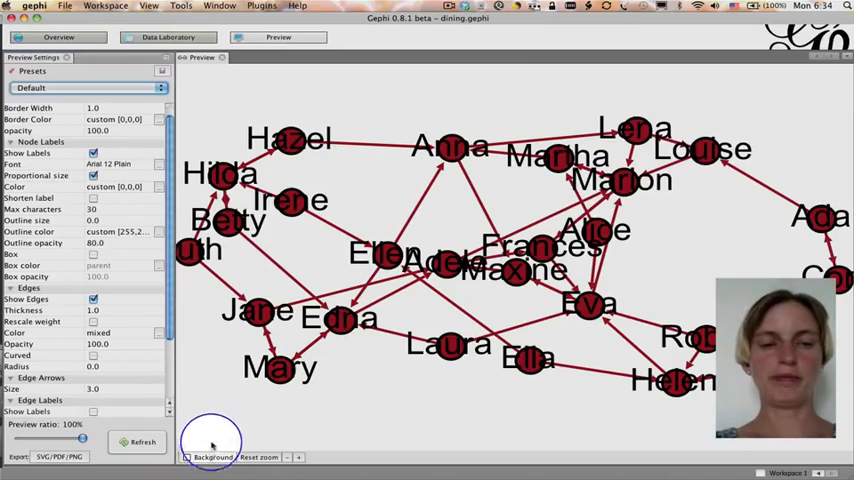
pyautogui.click(188, 456)
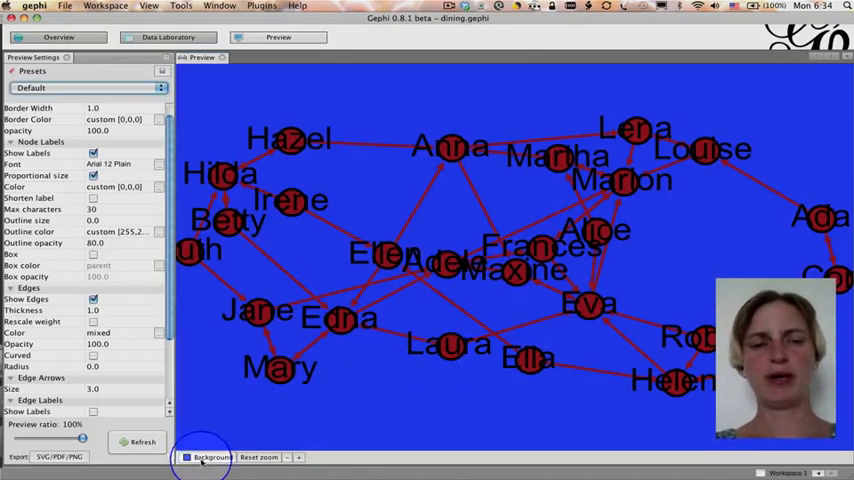
pyautogui.click(212, 456)
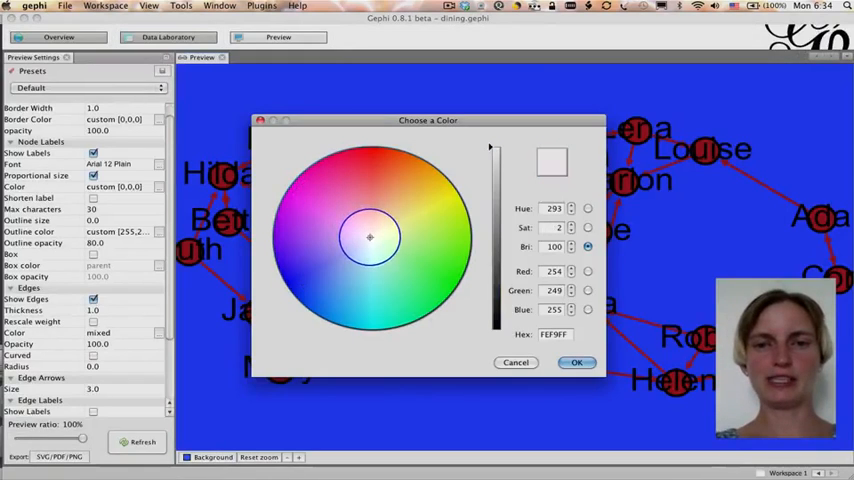
pyautogui.click(576, 362)
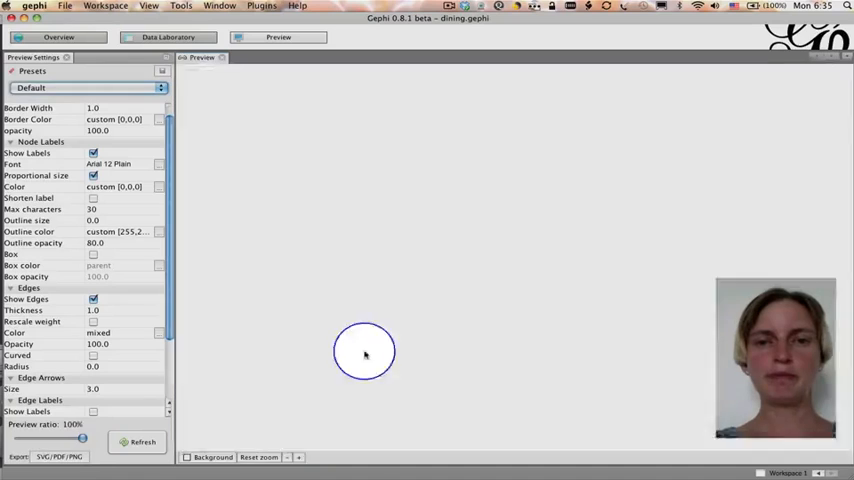
pyautogui.click(142, 440)
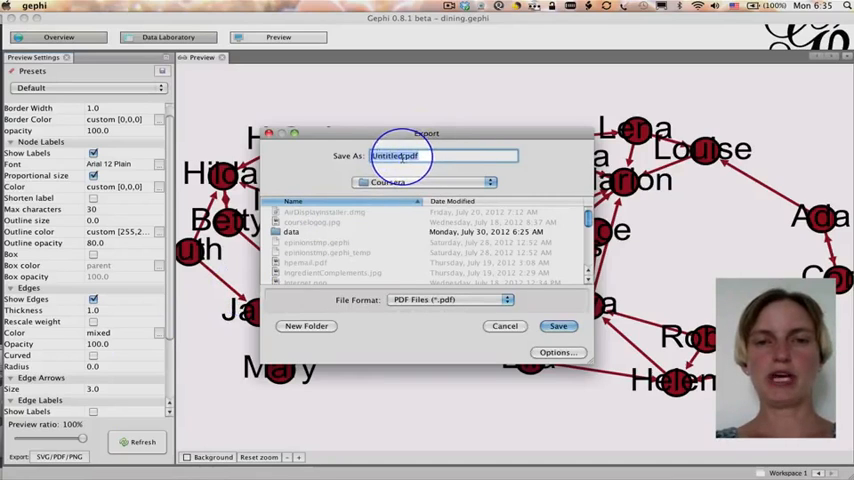
pyautogui.click(448, 300)
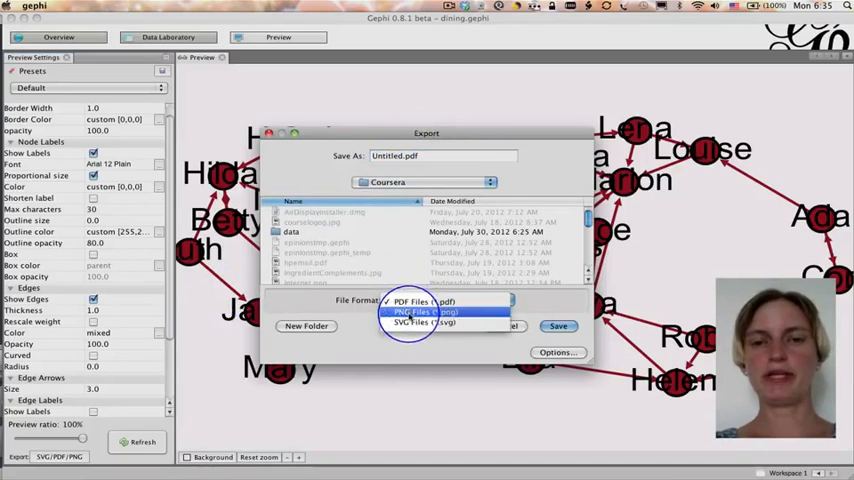
pyautogui.click(424, 300)
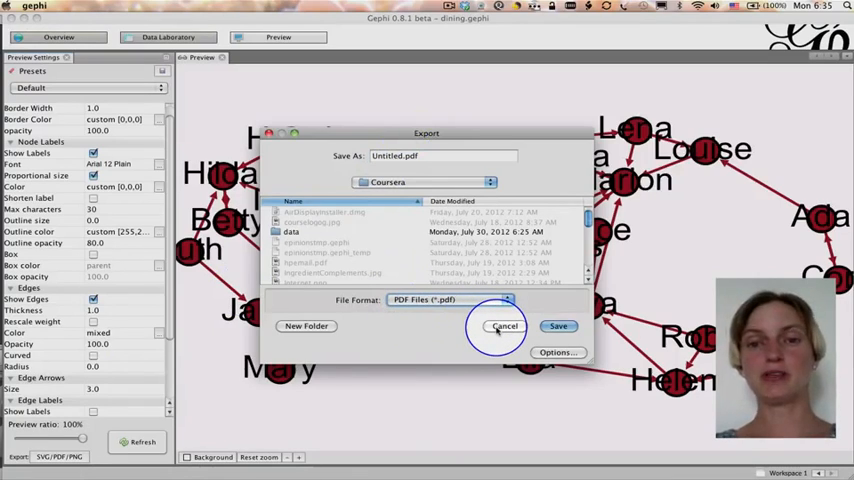
pyautogui.click(504, 326)
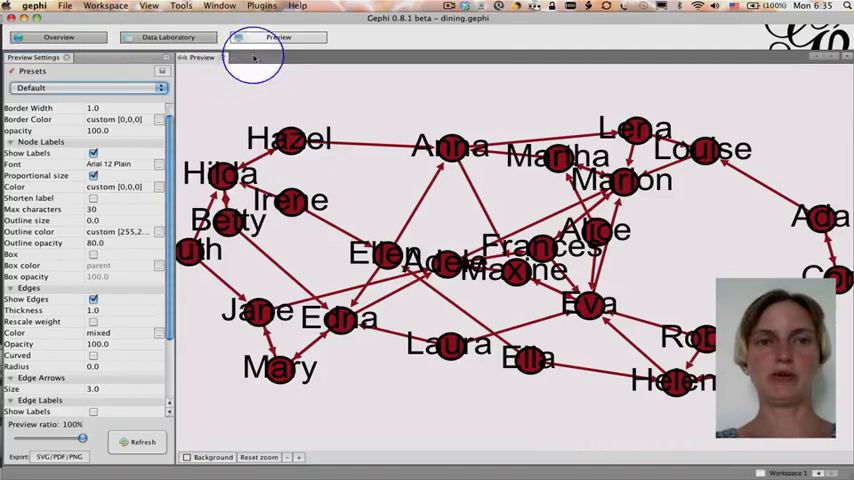
# Step: Return to Overview showing the 26-node, 52-edge red-node labelled dining network
pyautogui.click(58, 36)
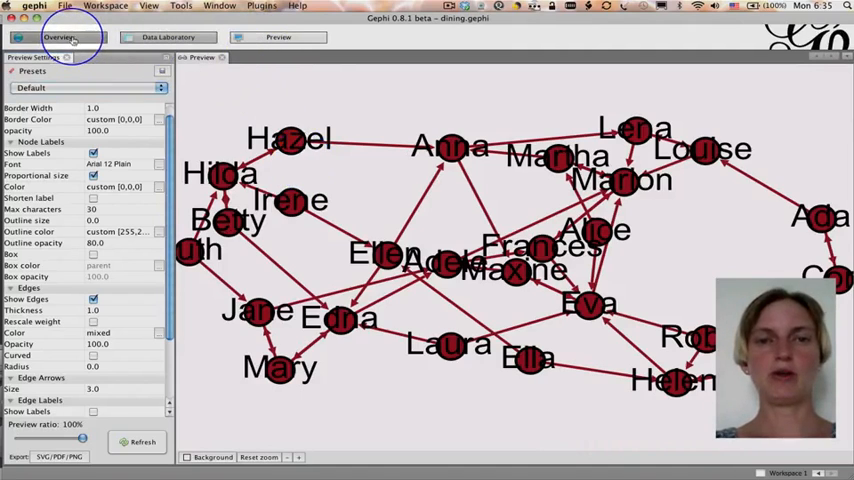
pyautogui.click(58, 36)
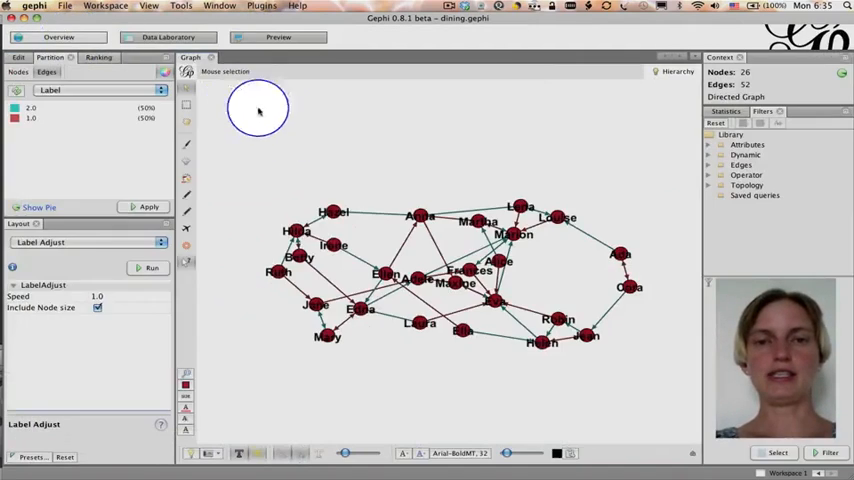
pyautogui.moveTo(340, 370)
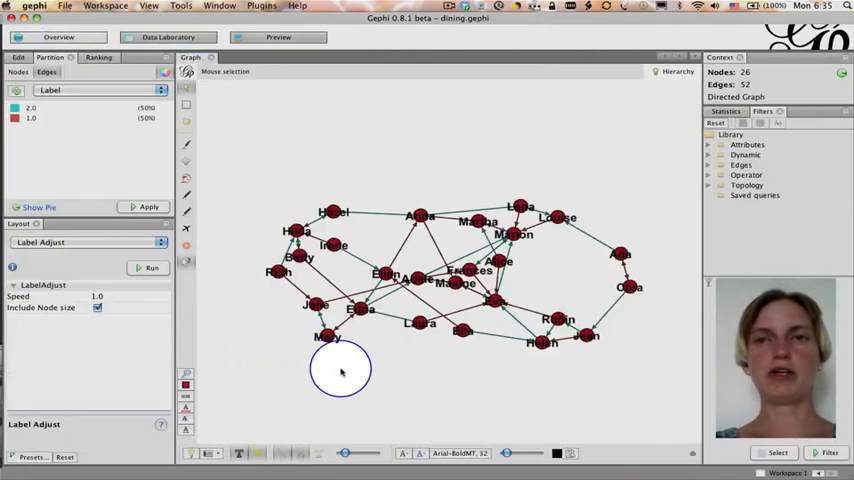